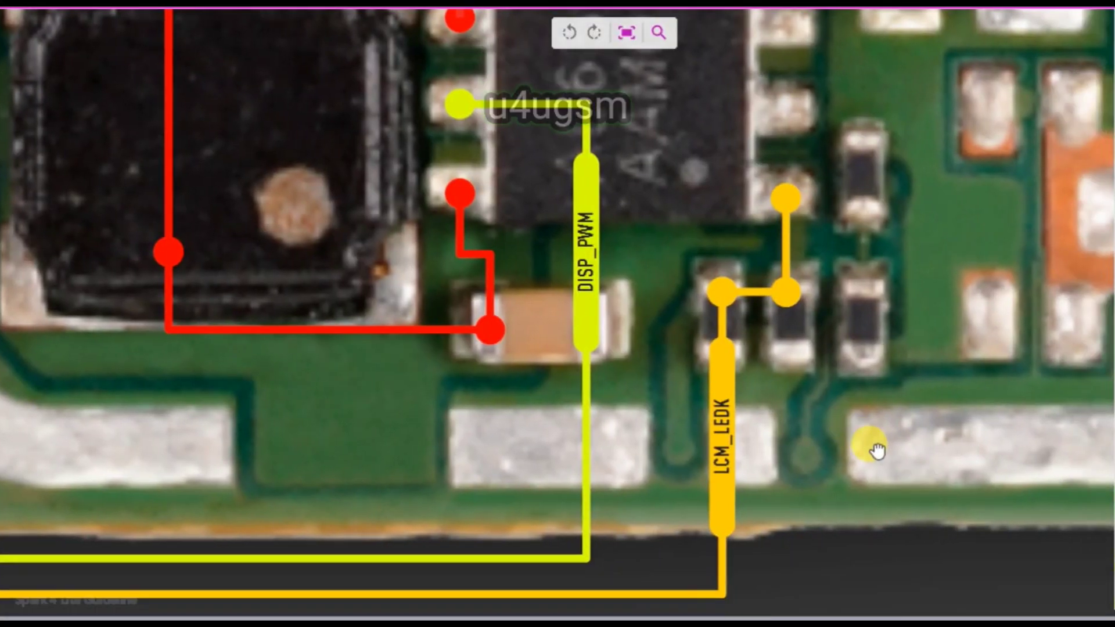
pyautogui.click(628, 32)
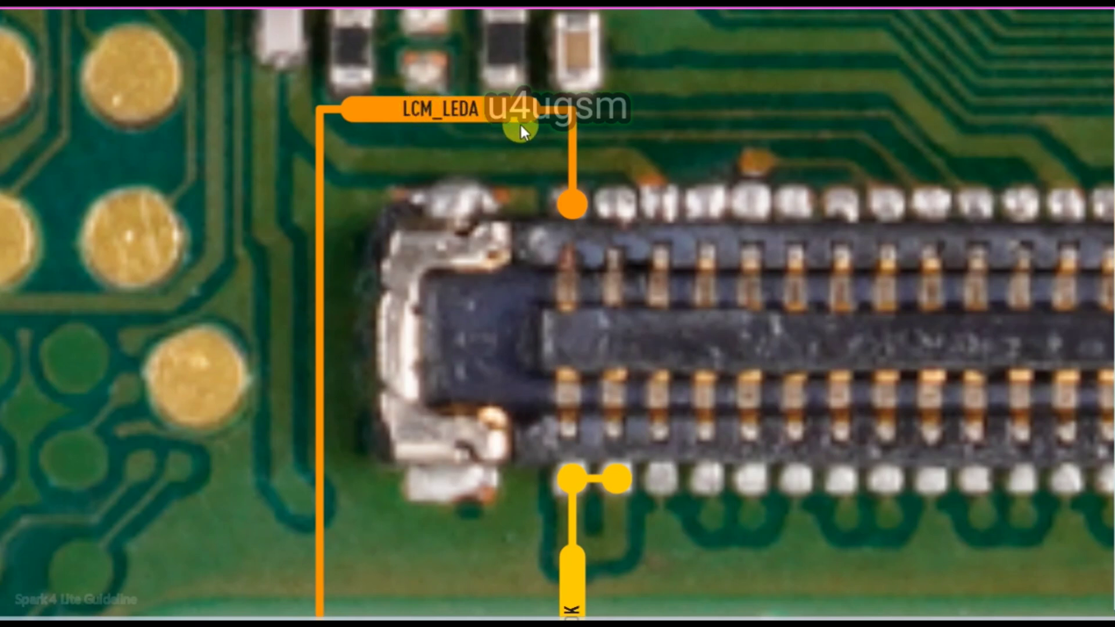
pyautogui.moveTo(346, 290)
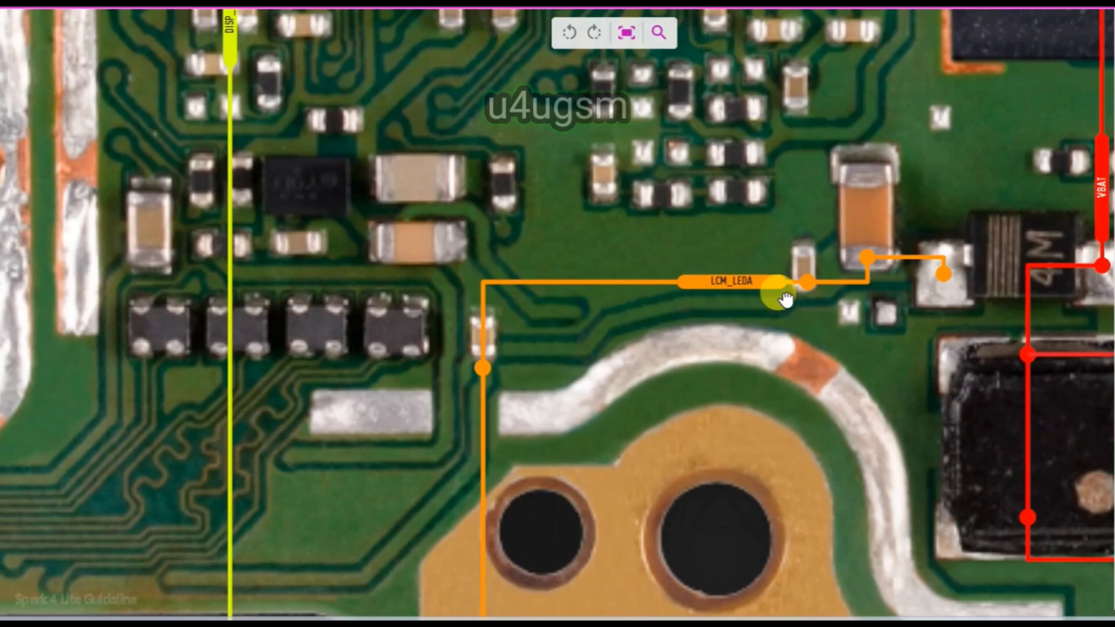
pyautogui.moveTo(782, 299); pyautogui.dragTo(576, 327)
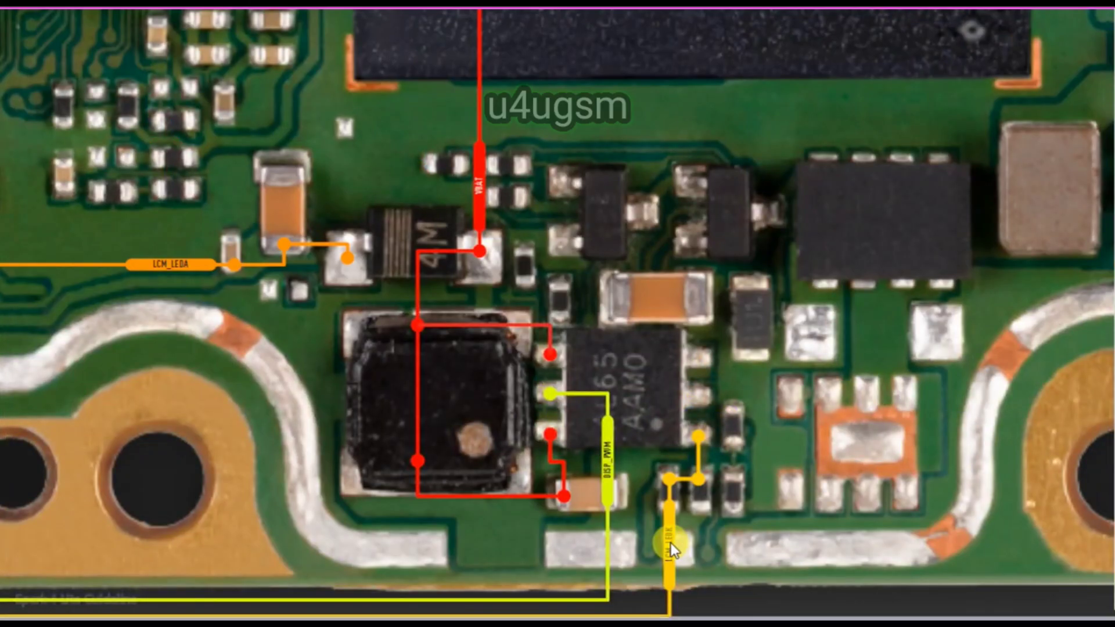
pyautogui.moveTo(694, 447)
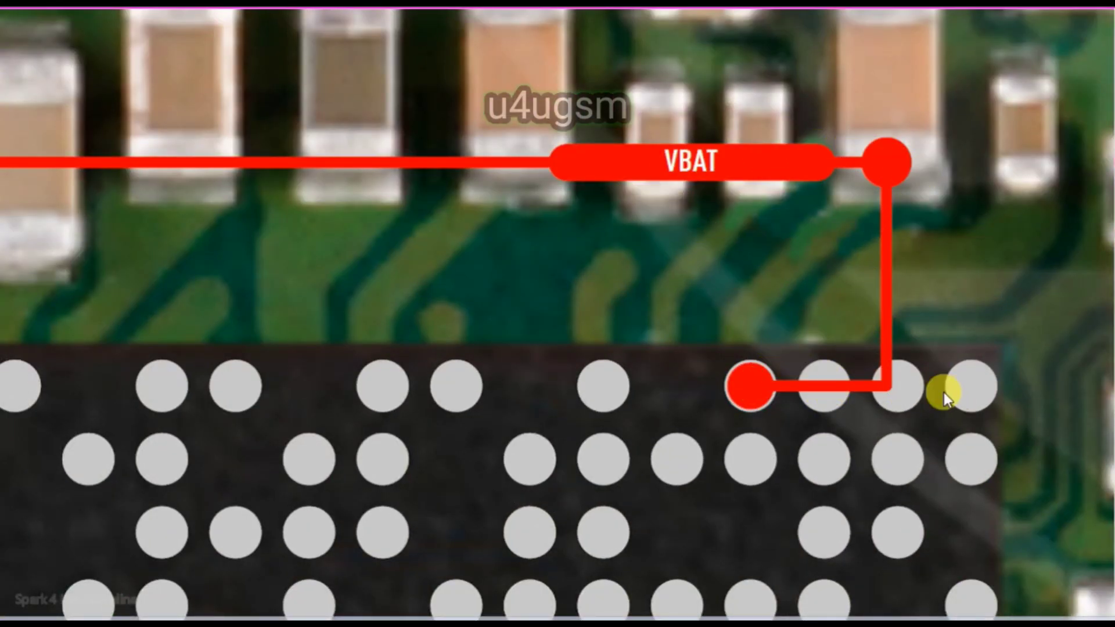
pyautogui.moveTo(764, 235)
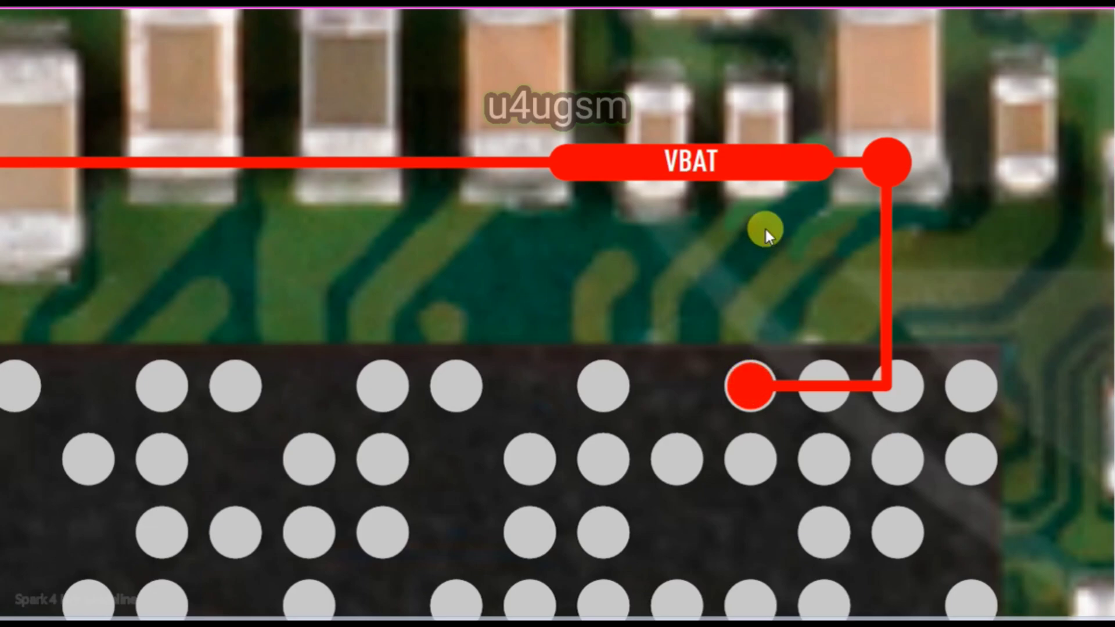